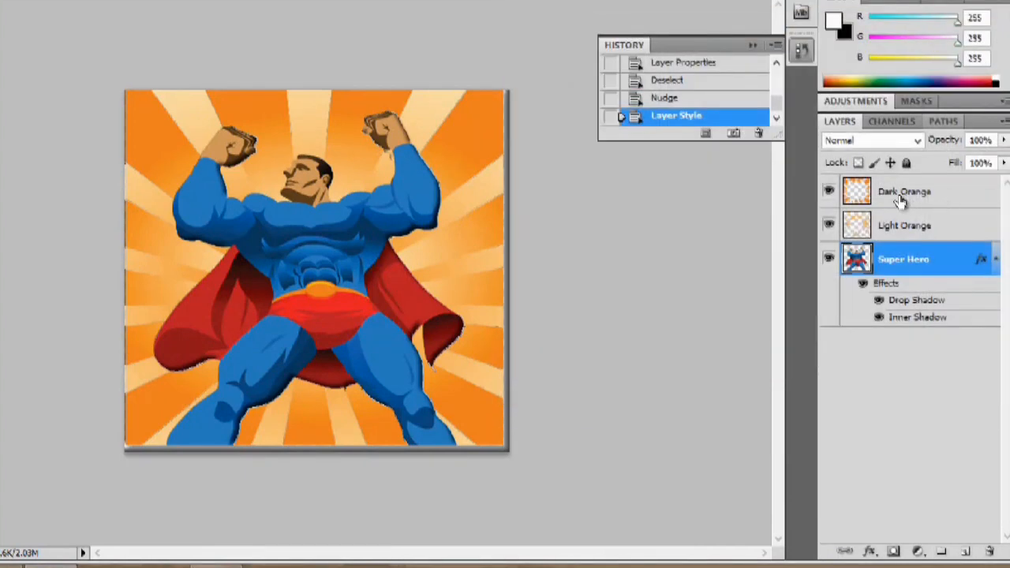
# Lower the Light Orange layer to 60% opacity, then move to the Dark Orange layer
pyautogui.click(903, 224)
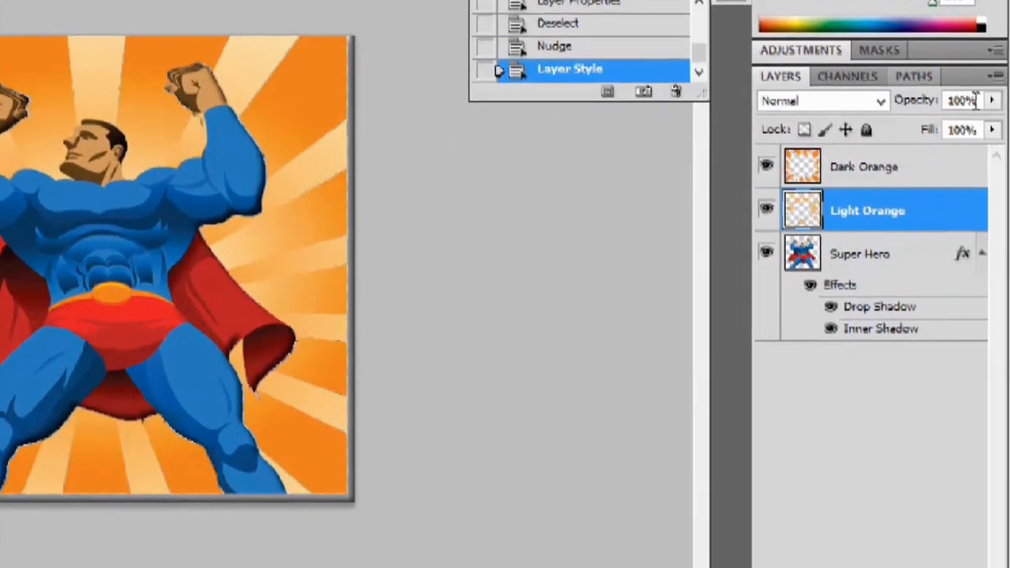
pyautogui.tripleClick(959, 95)
pyautogui.write('60')
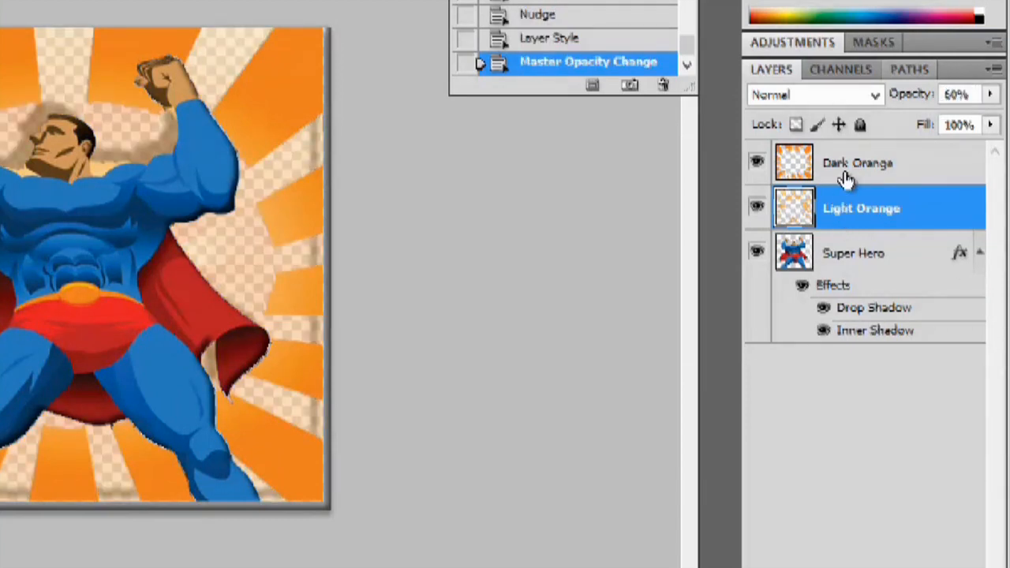
pyautogui.click(859, 163)
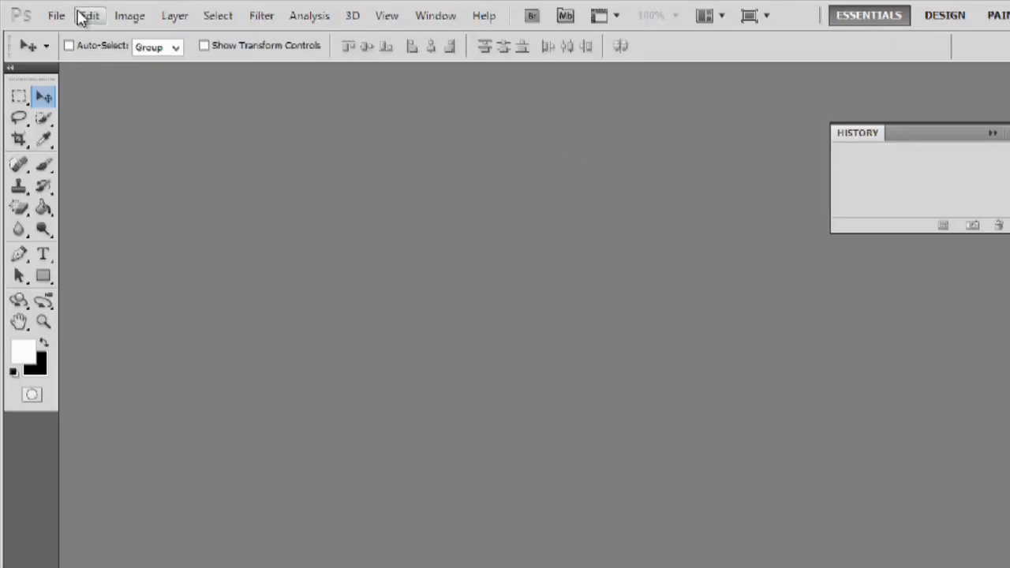
# Open the original super-hero.jpg image from the File menu
pyautogui.click(57, 16)
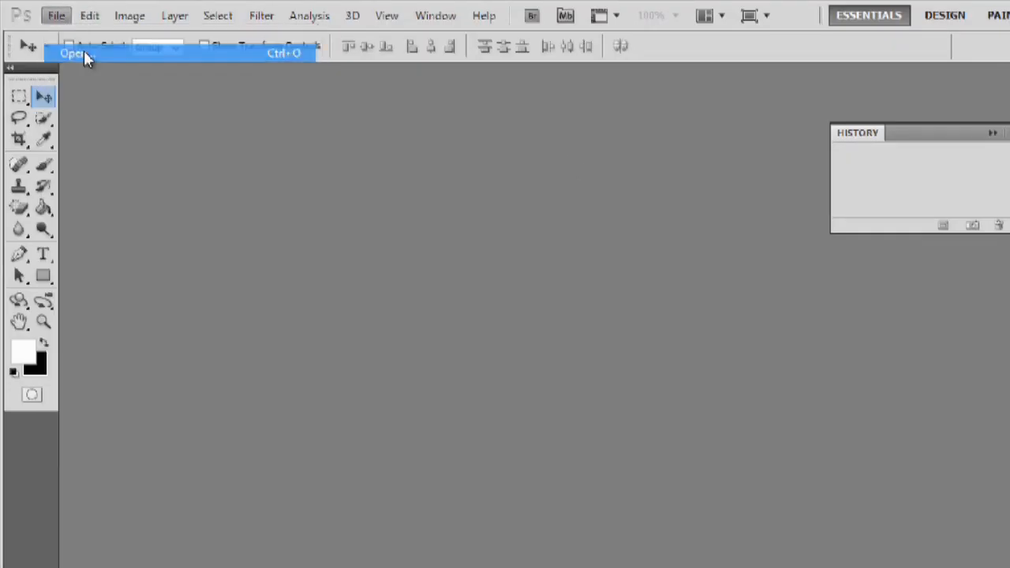
pyautogui.click(72, 54)
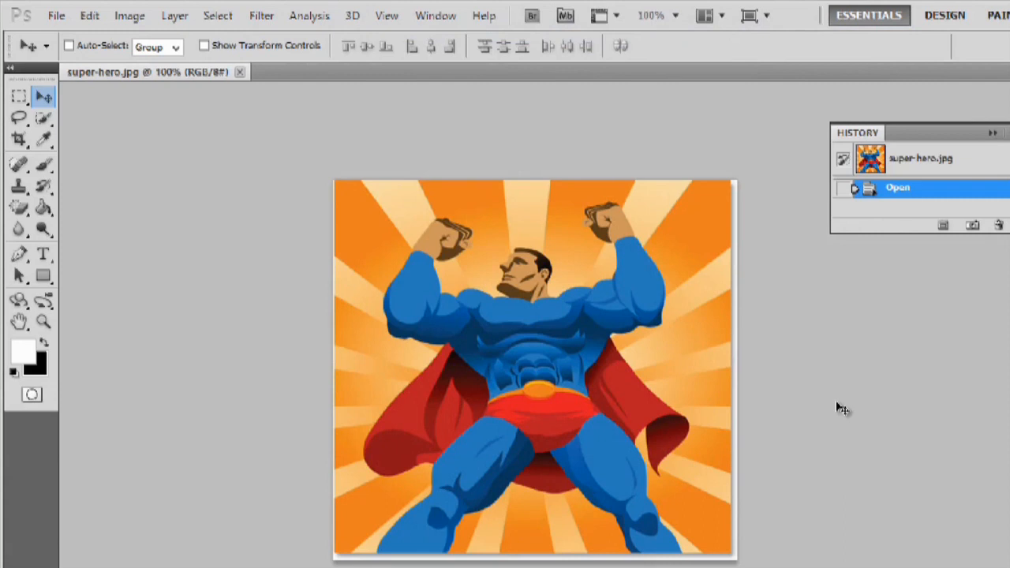
pyautogui.moveTo(498, 307)
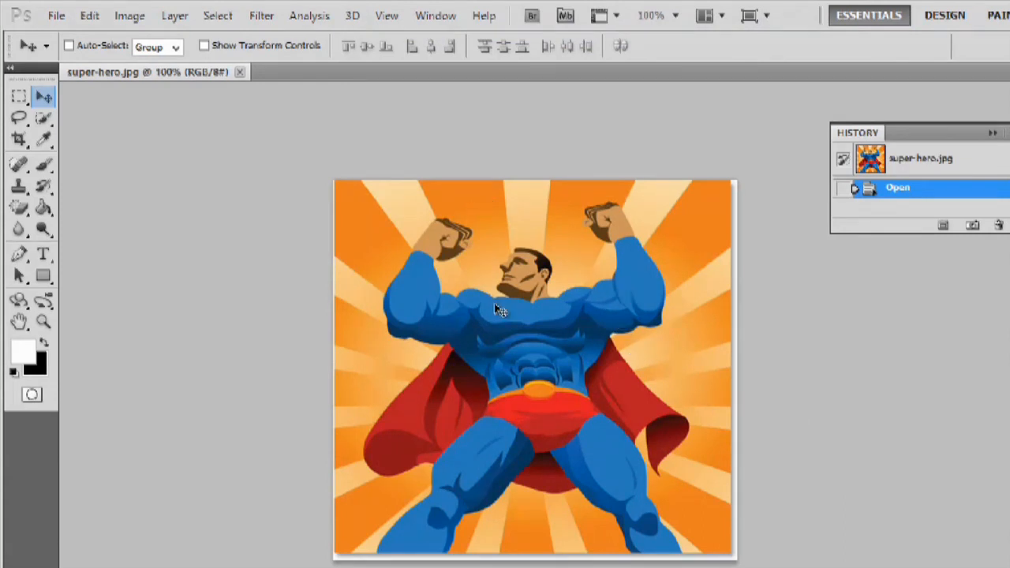
pyautogui.moveTo(403, 486)
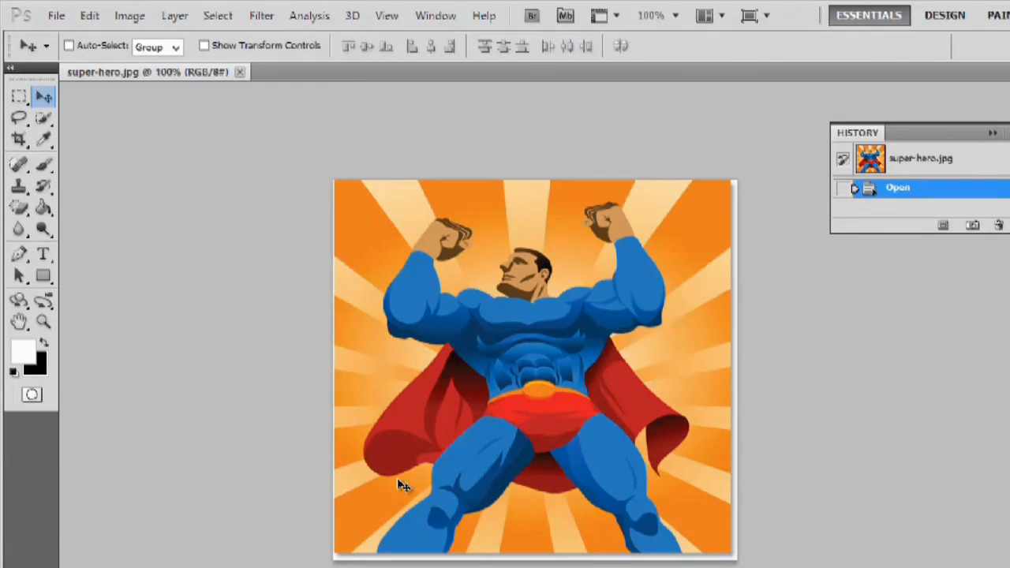
pyautogui.moveTo(452, 197)
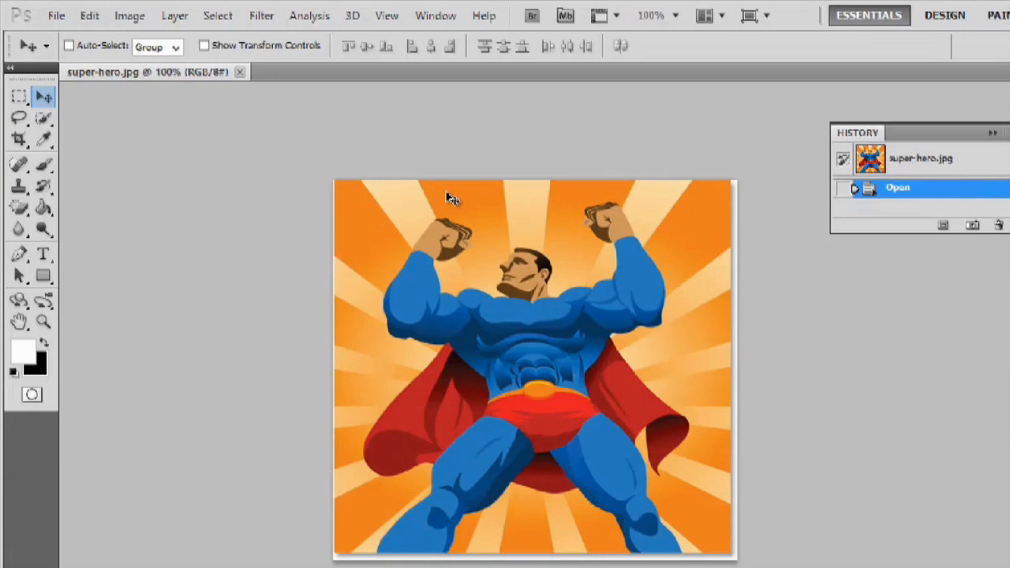
pyautogui.moveTo(650, 197)
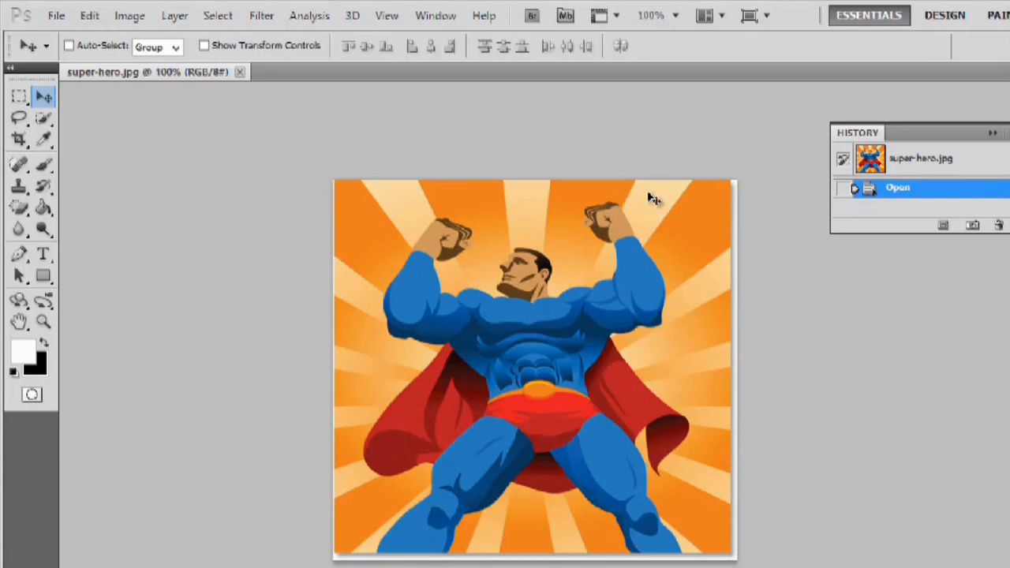
pyautogui.moveTo(580, 174)
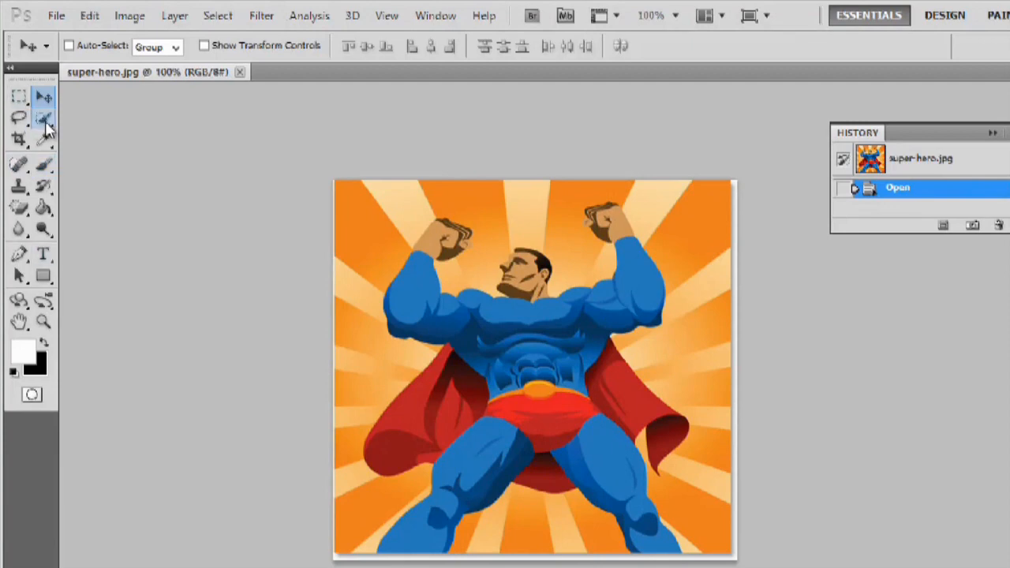
# Switch to the Quick Selection tool to start selecting the orange background
pyautogui.click(45, 120)
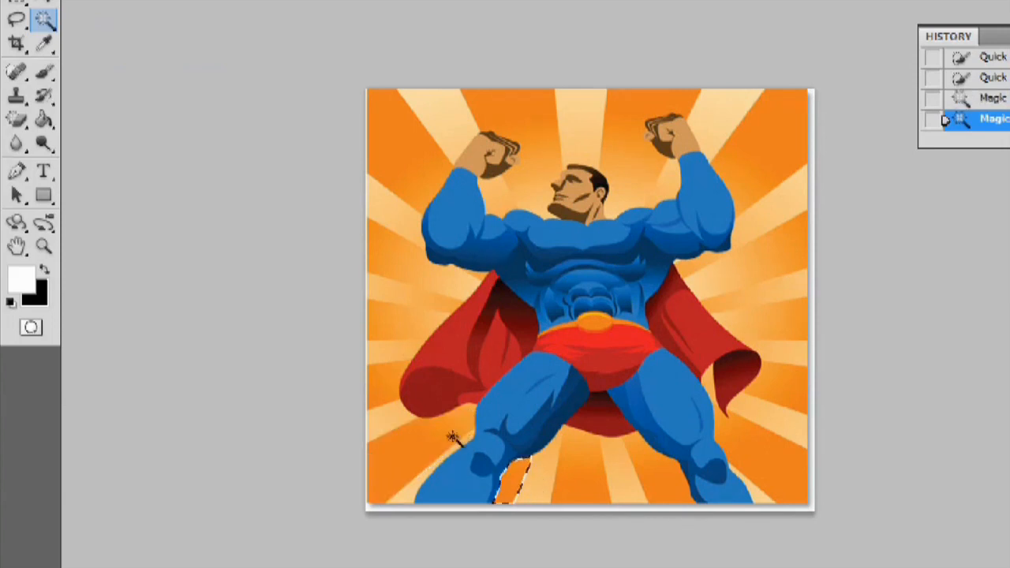
# Add the bottom-left dark orange rays to the Magic Wand selection, then deselect
pyautogui.click(410, 458)
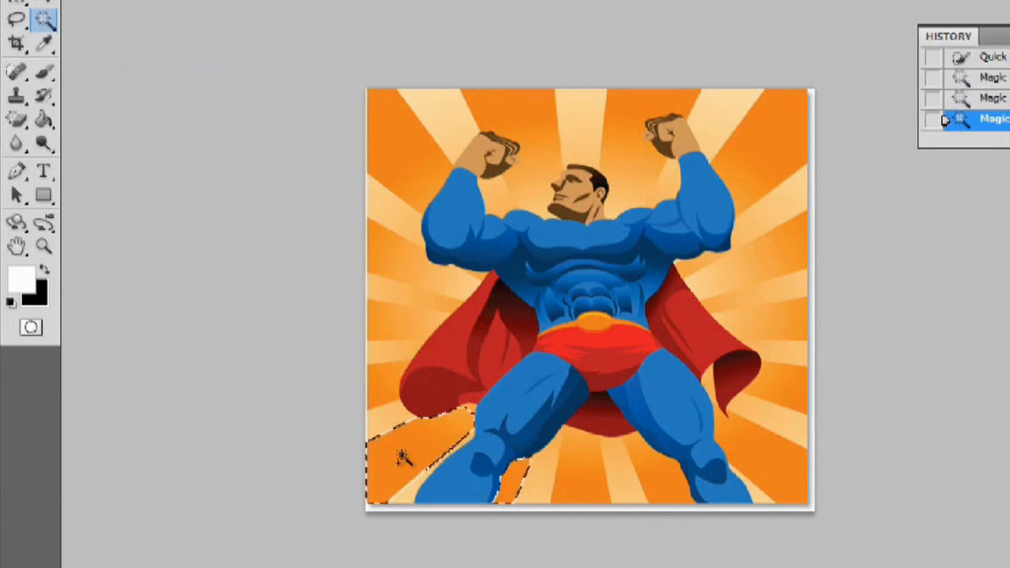
pyautogui.click(660, 482)
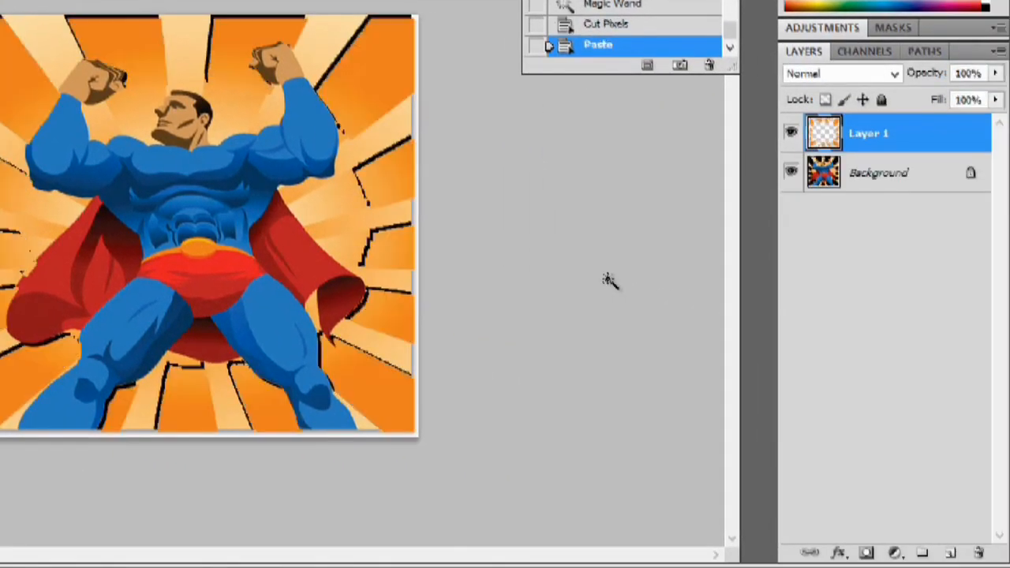
pyautogui.click(597, 44)
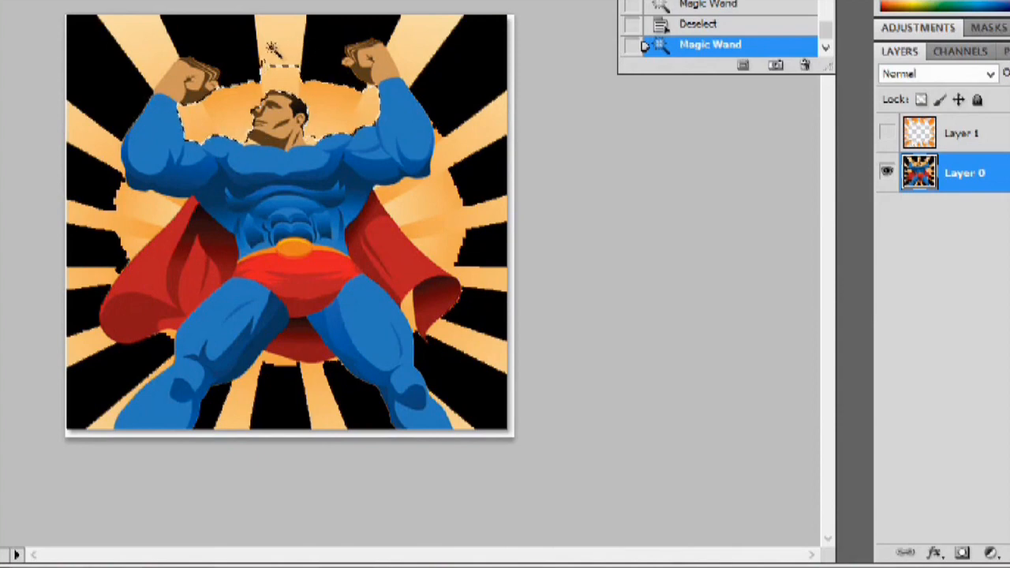
# Shift-select the pale glow above the head, the rays beside the cape and the bottom-left ray
pyautogui.click(281, 47)
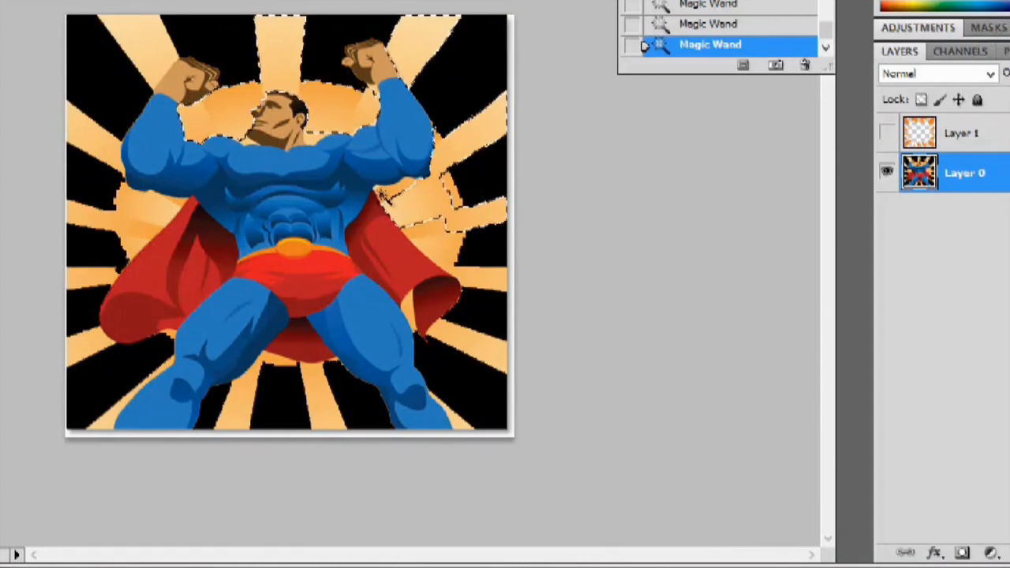
pyautogui.click(426, 245)
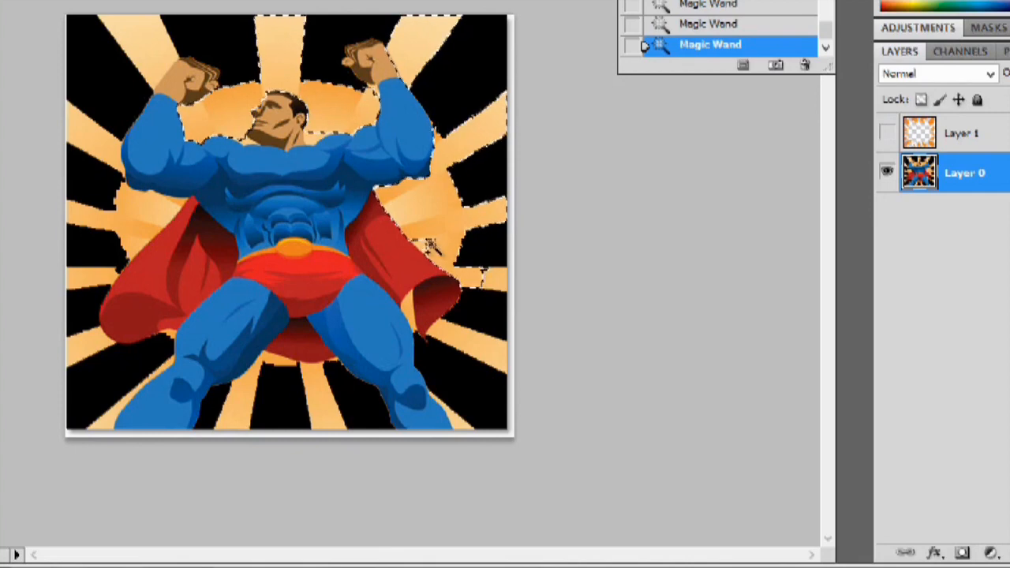
pyautogui.click(477, 344)
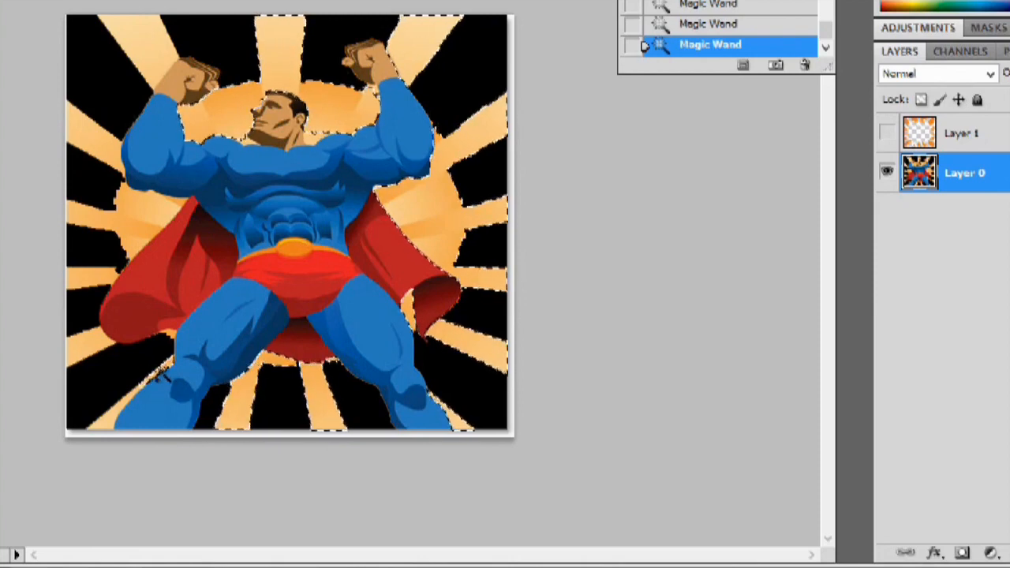
pyautogui.click(165, 344)
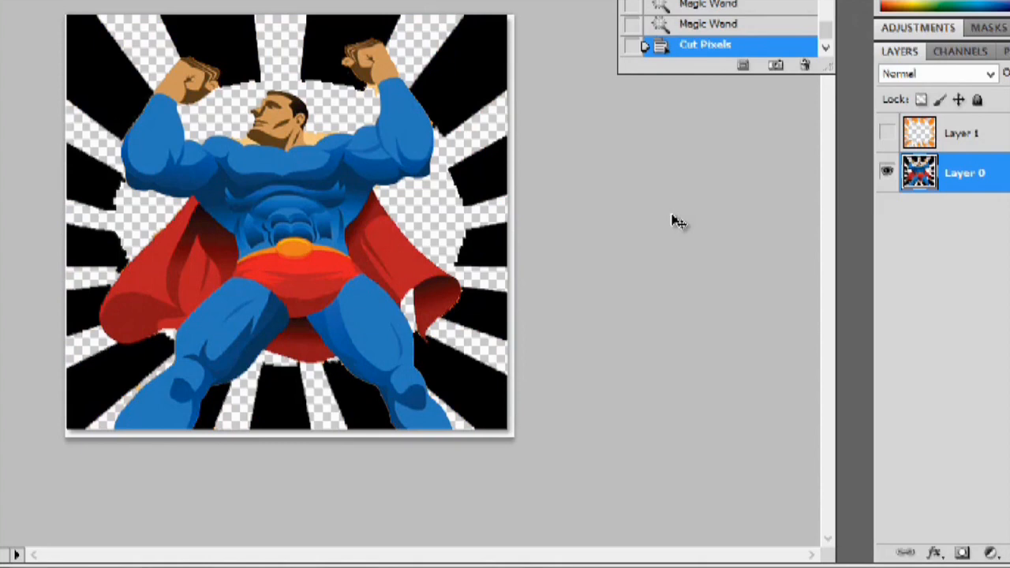
# Cut the selected pale rays and paste them as the new Layer 2
pyautogui.click(701, 44)
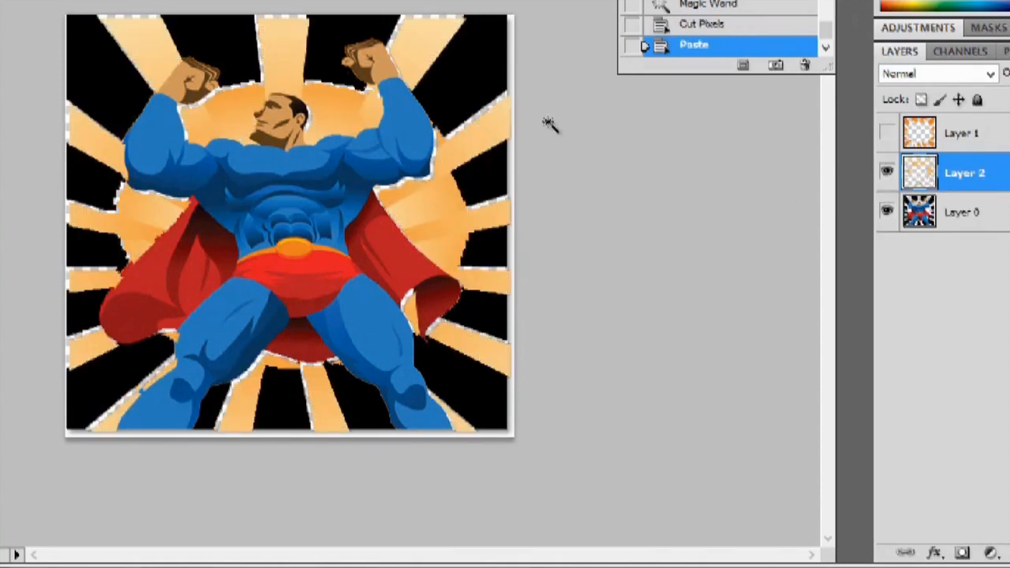
pyautogui.moveTo(549, 125)
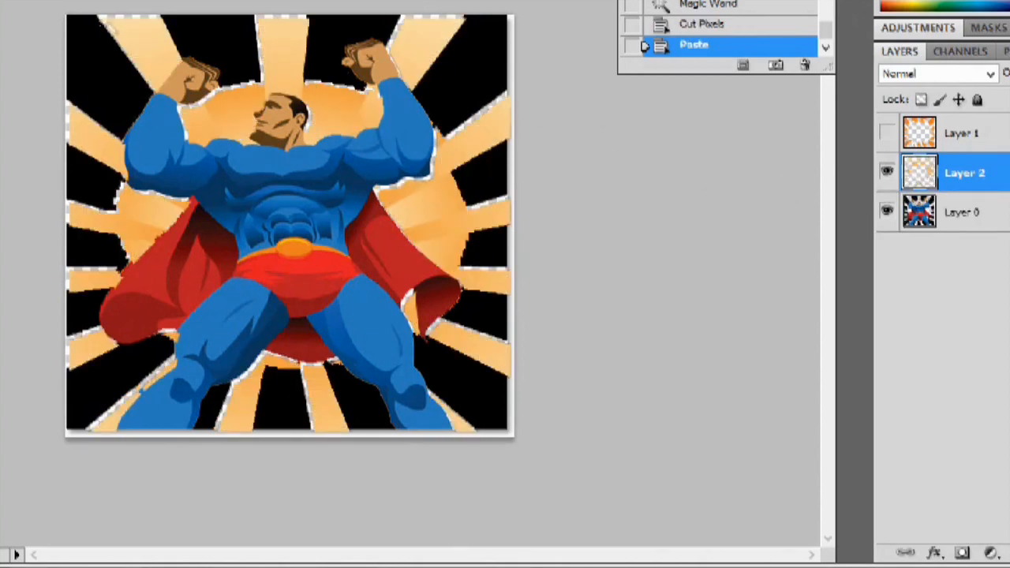
pyautogui.click(694, 45)
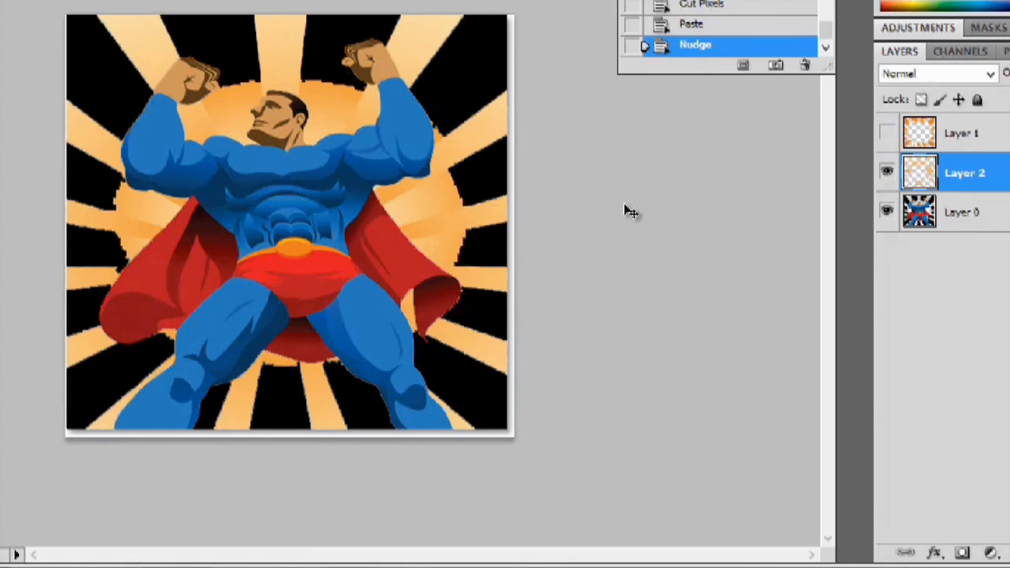
pyautogui.moveTo(975, 177)
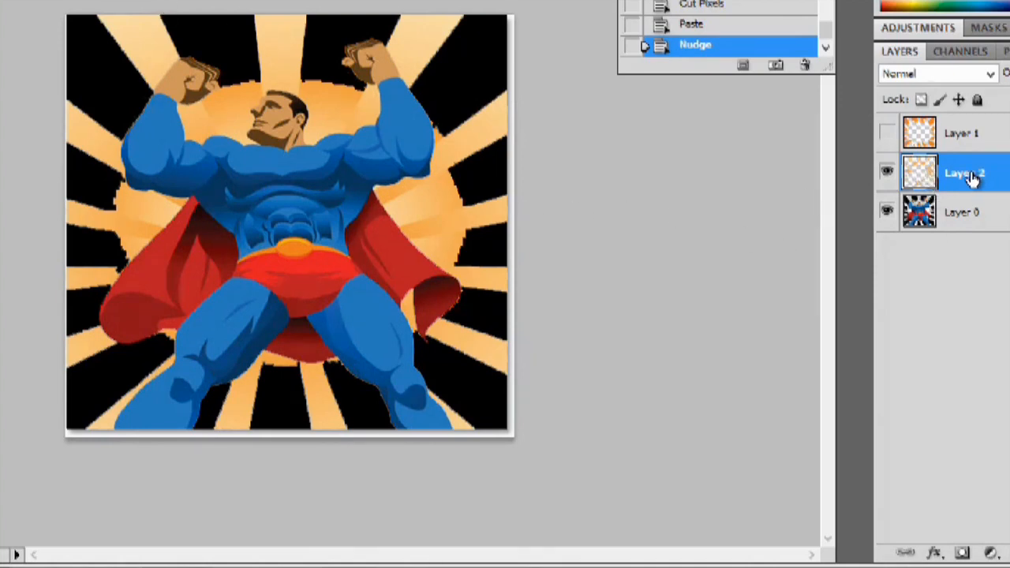
# Rename Layer 2 to Light Orange and Layer 1 to Dark Orange, show Dark Orange, select Layer 0
pyautogui.doubleClick(961, 172)
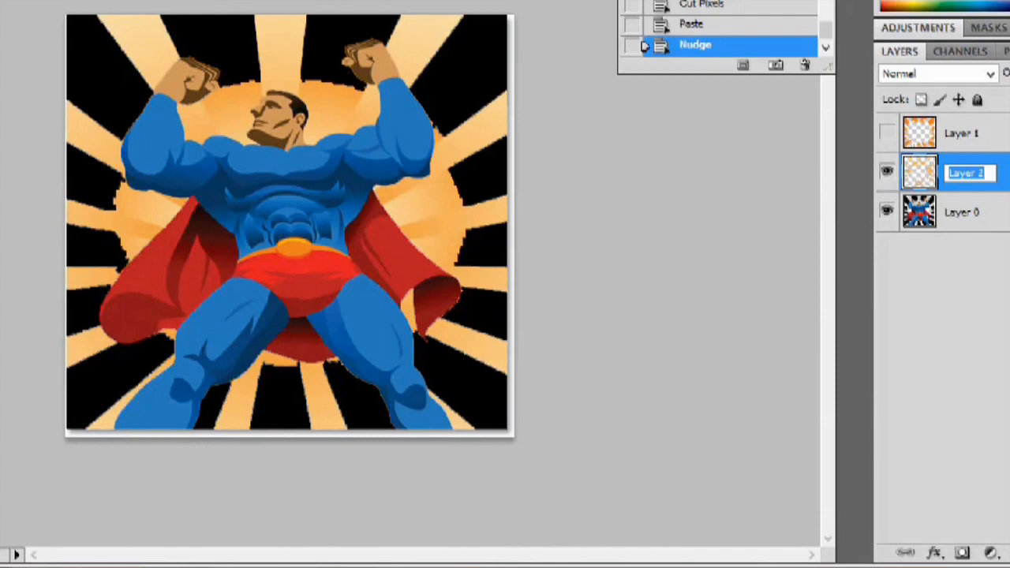
pyautogui.write('Light Orange')
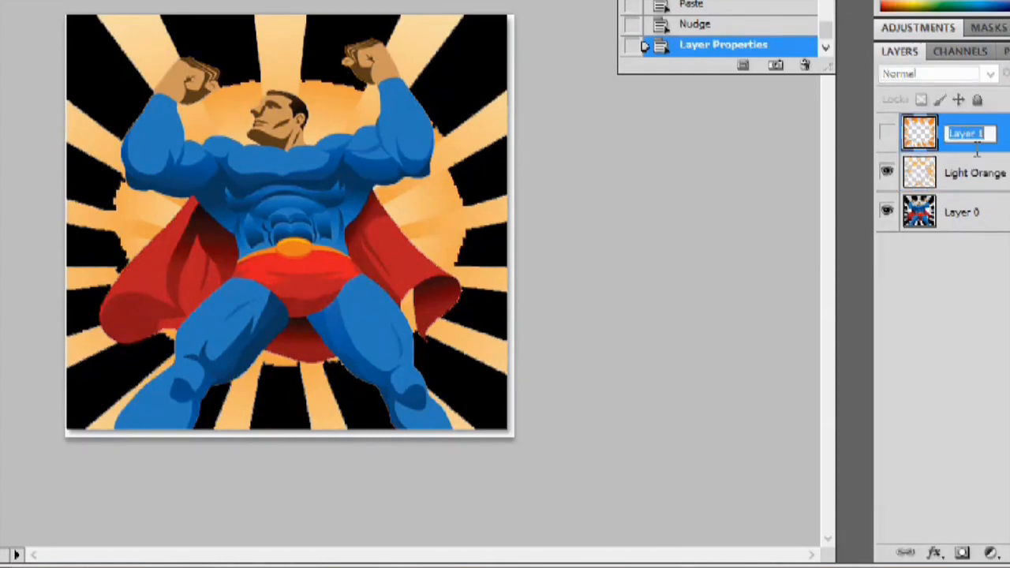
pyautogui.write('Dark Orange')
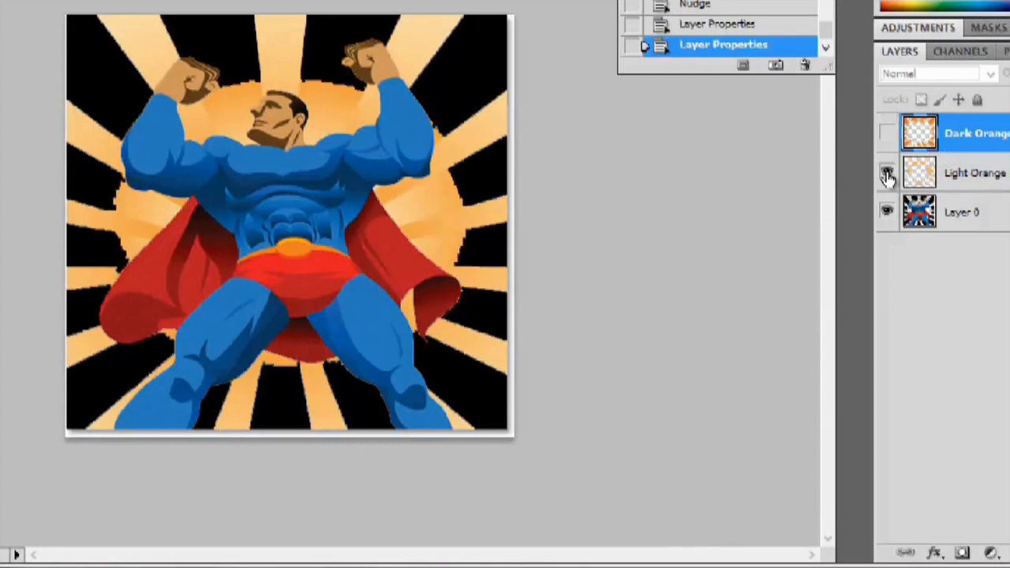
pyautogui.click(887, 132)
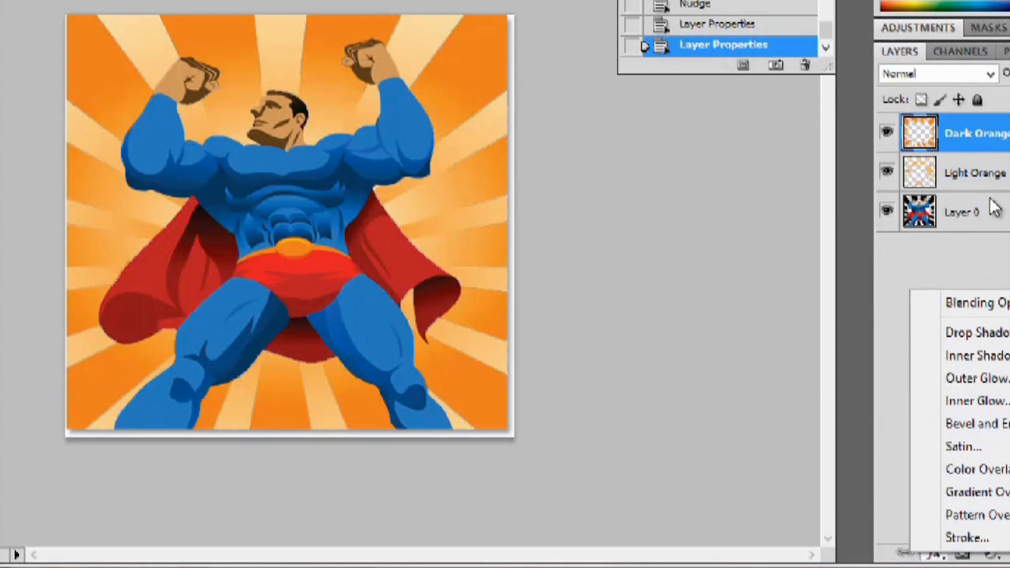
pyautogui.click(963, 212)
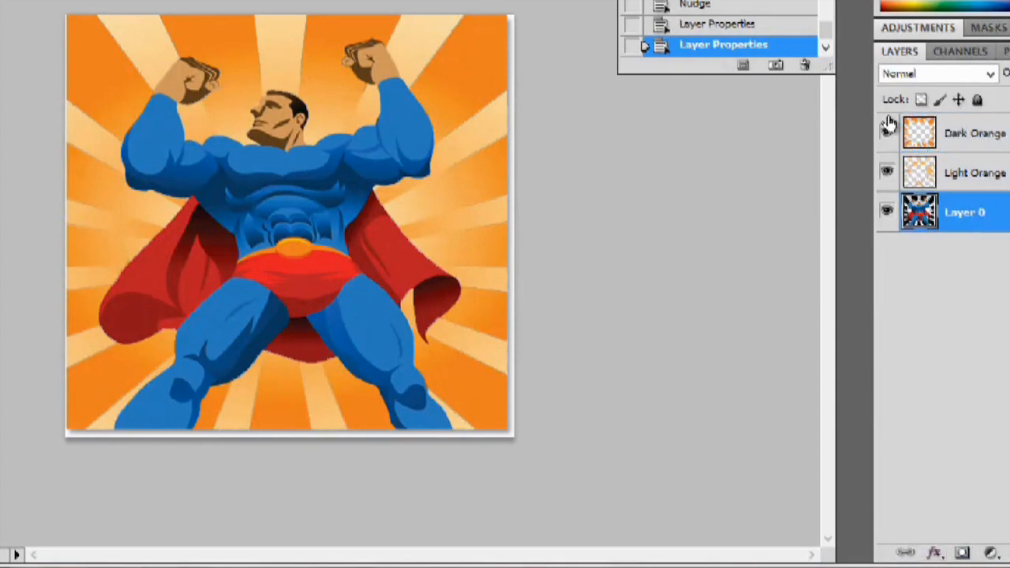
# Hide both orange layers and Magic Wand-select the leftover black rays on Layer 0
pyautogui.click(887, 172)
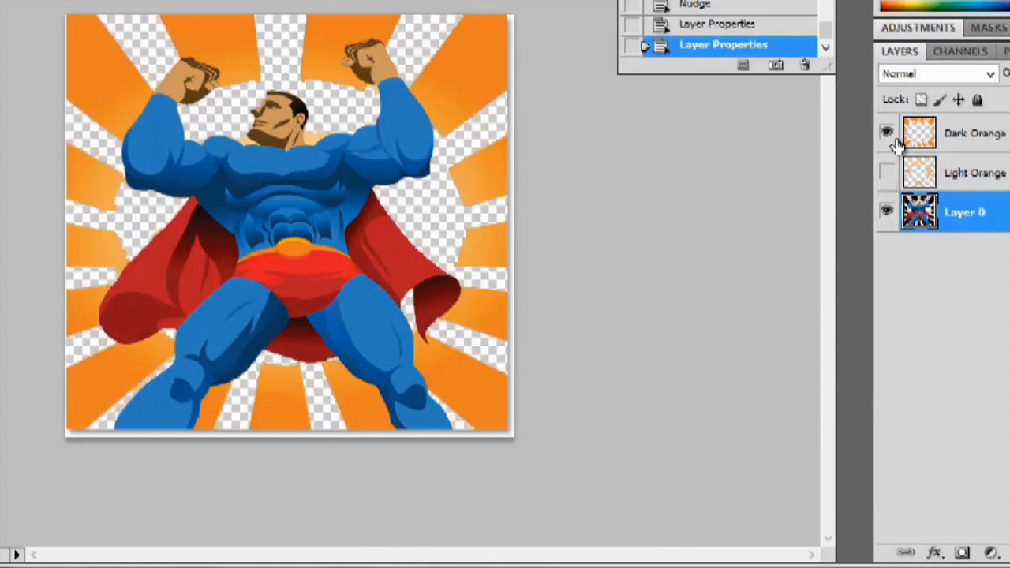
pyautogui.click(887, 132)
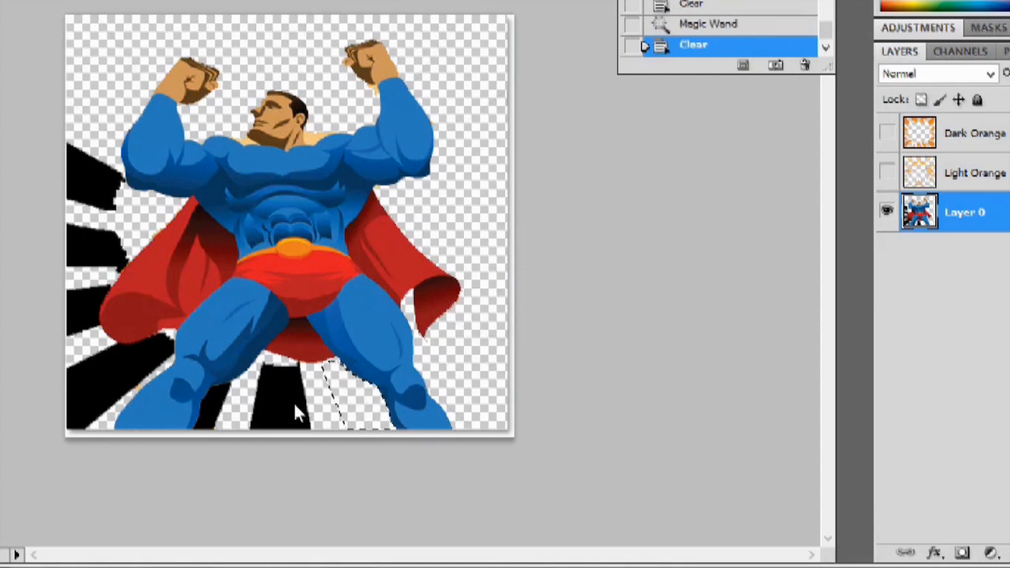
pyautogui.click(711, 44)
pyautogui.write('Super Hero')
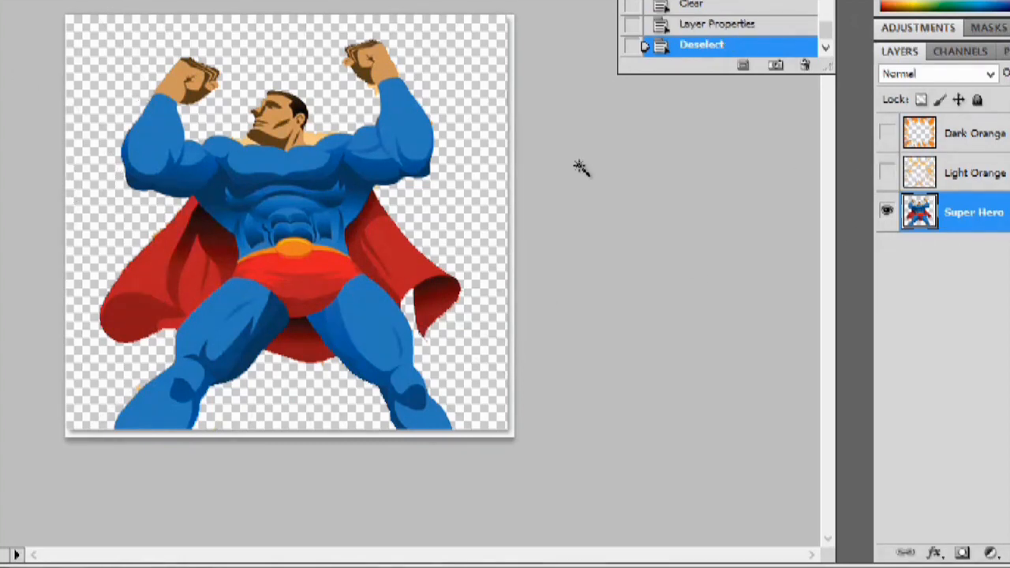
pyautogui.moveTo(871, 123)
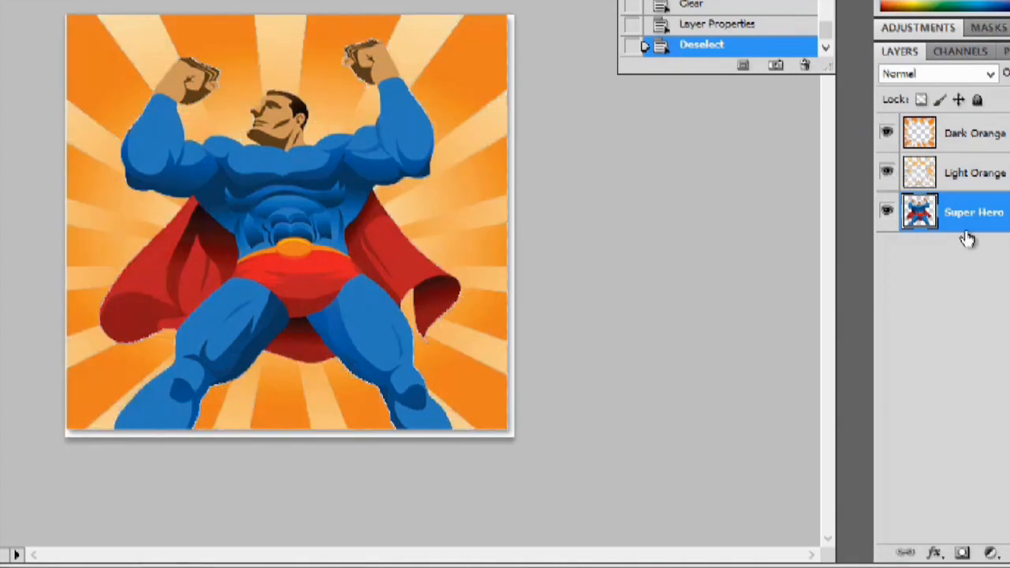
pyautogui.moveTo(981, 236)
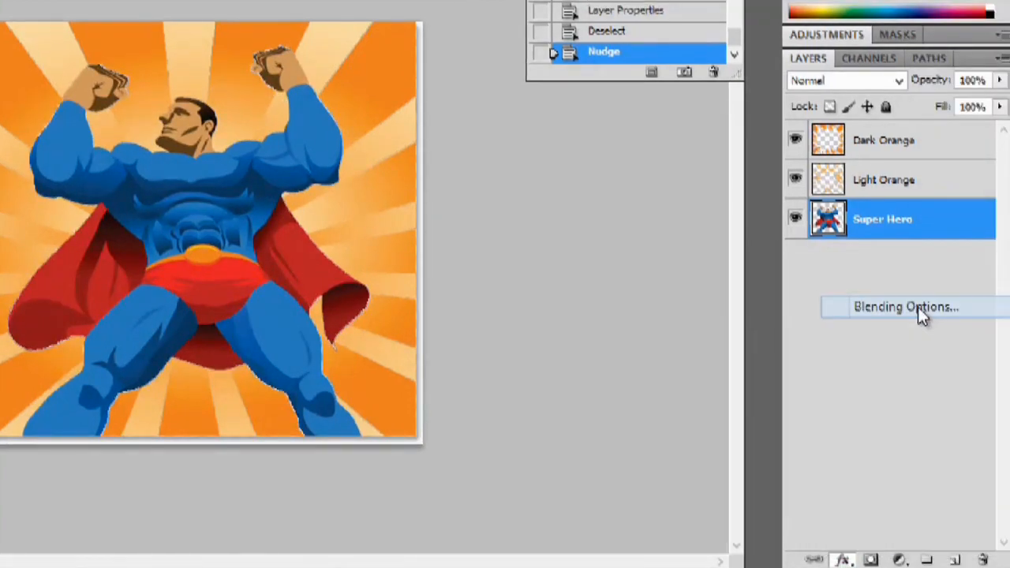
# Enable Drop Shadow and Inner Shadow in the Super Hero layer's Layer Style dialog
pyautogui.click(906, 306)
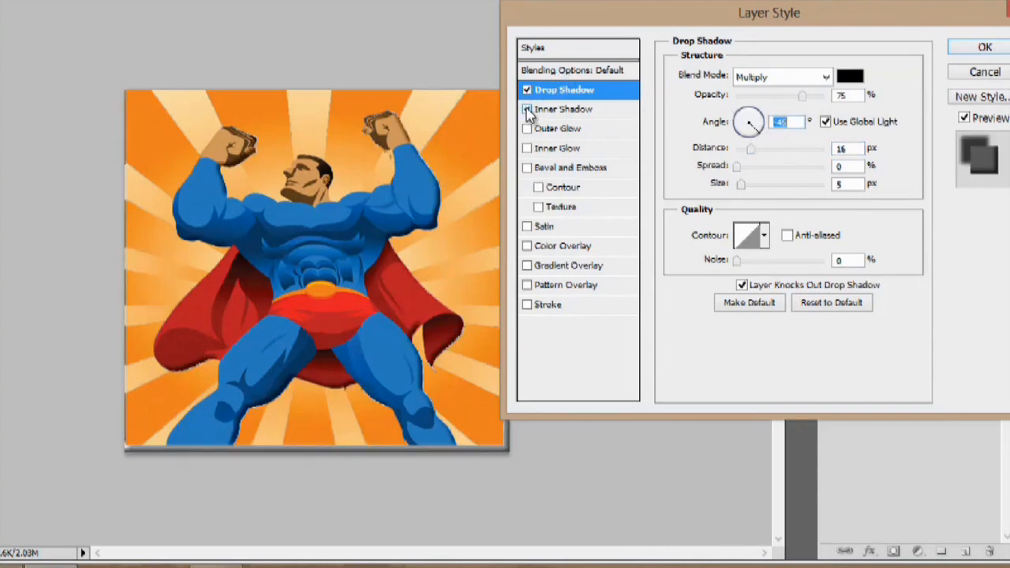
pyautogui.click(527, 109)
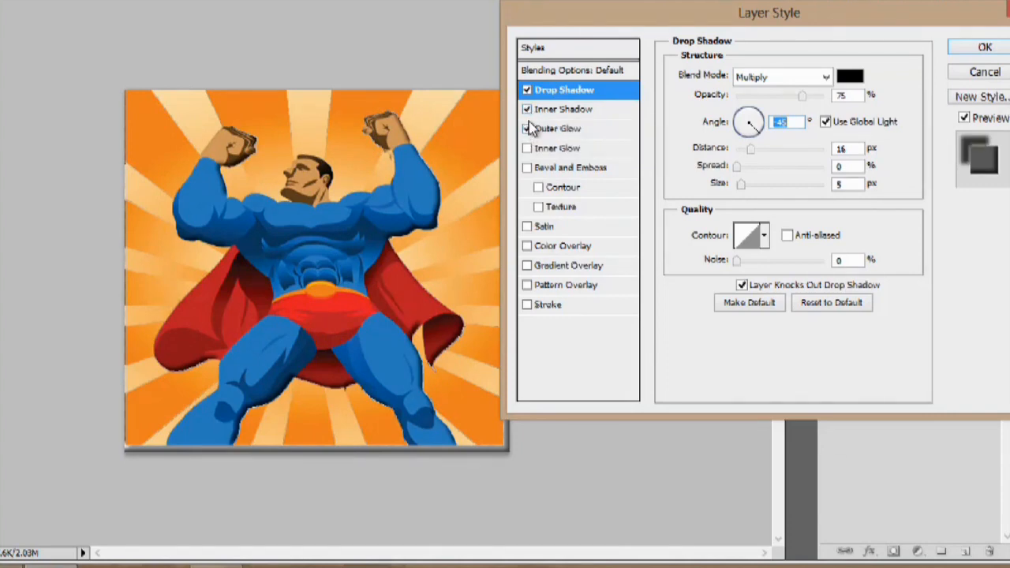
pyautogui.click(527, 109)
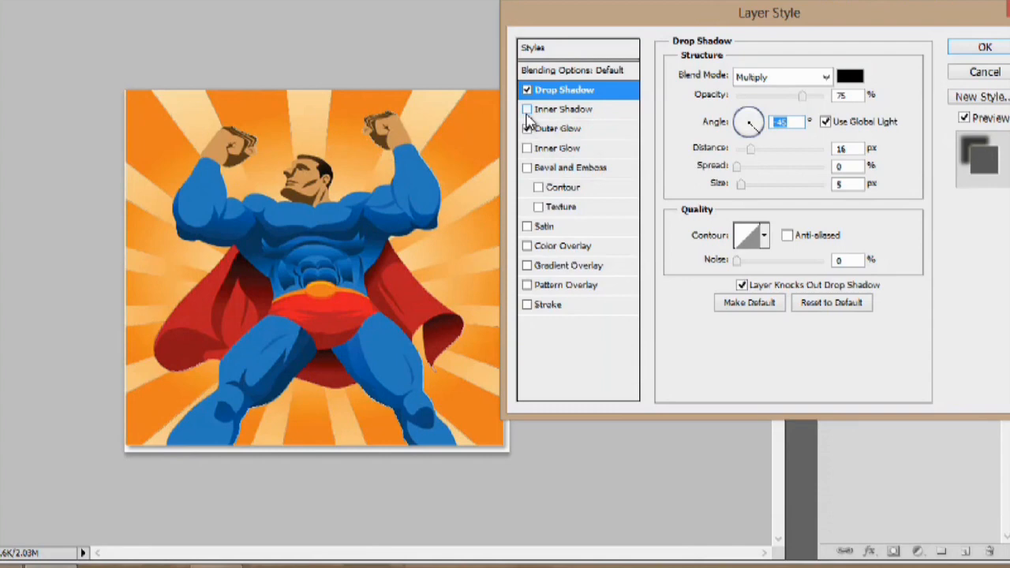
pyautogui.click(527, 109)
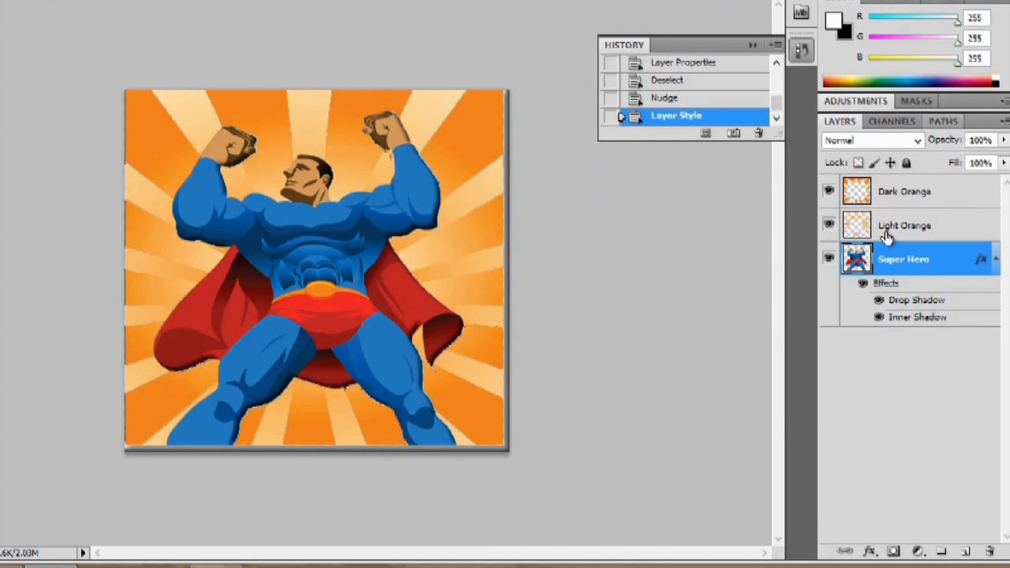
# Set the Light Orange and Dark Orange layers each to 60% opacity
pyautogui.click(904, 224)
pyautogui.write('60')
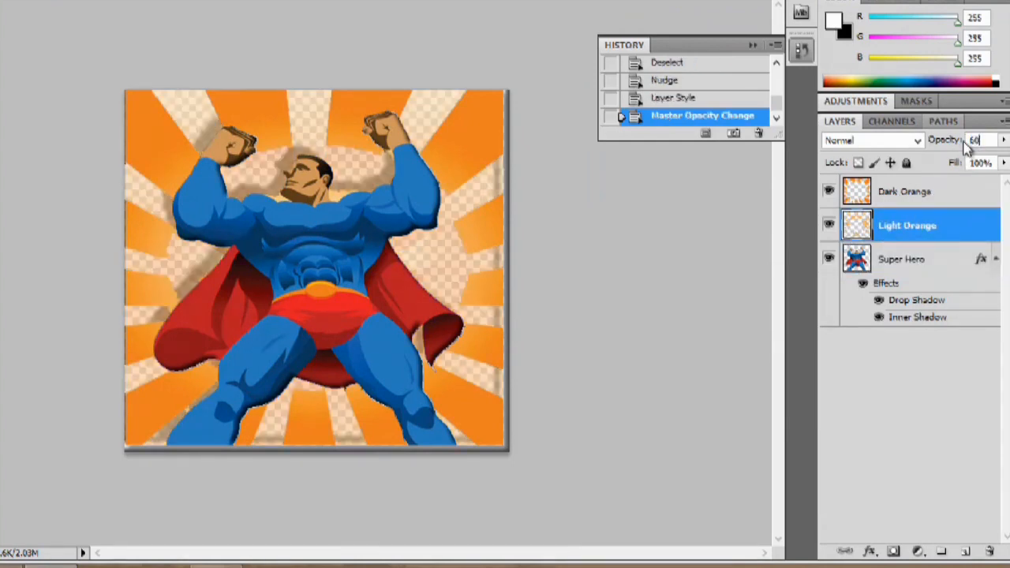
pyautogui.click(903, 191)
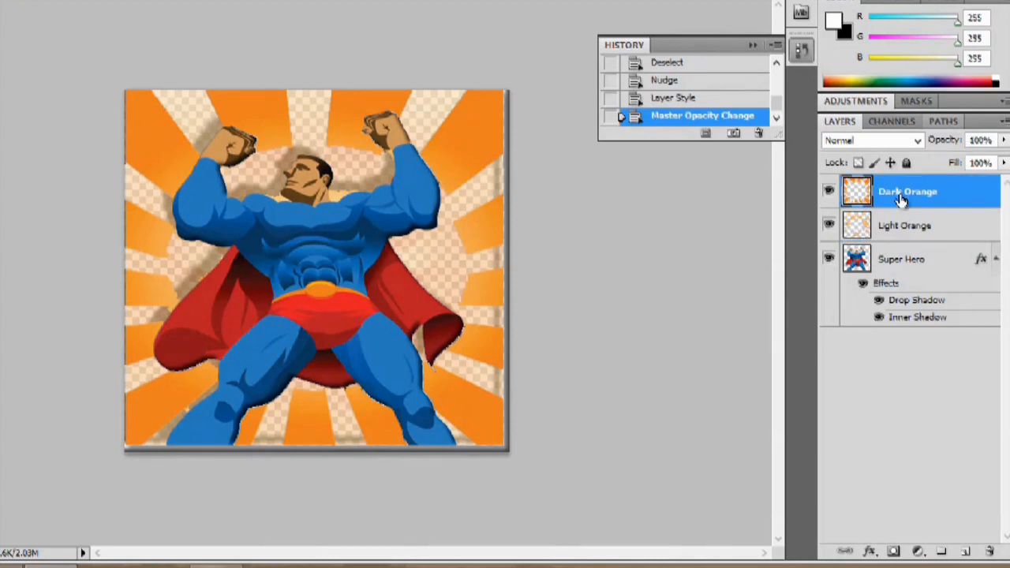
pyautogui.tripleClick(980, 139)
pyautogui.write('60')
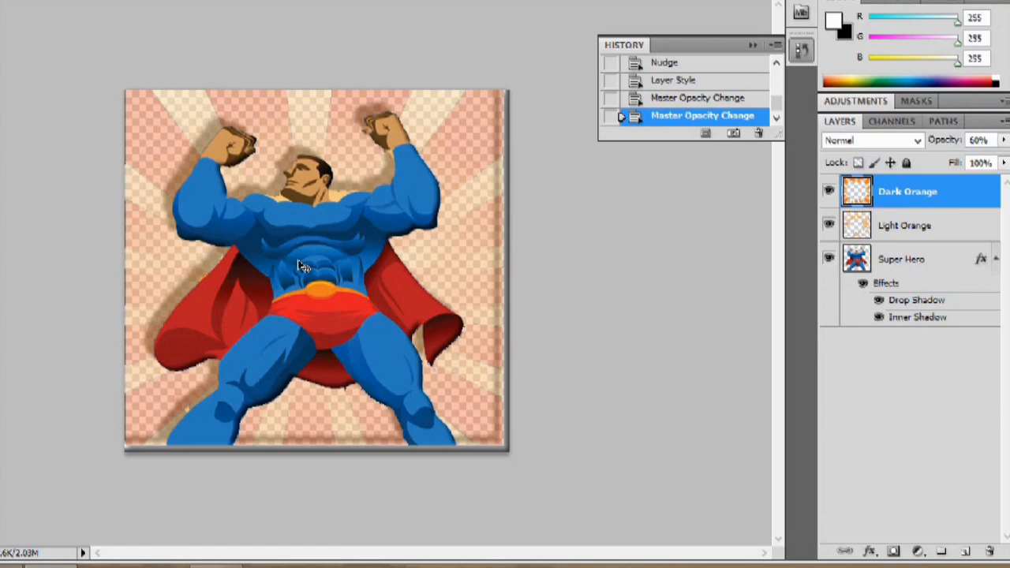
pyautogui.moveTo(439, 454)
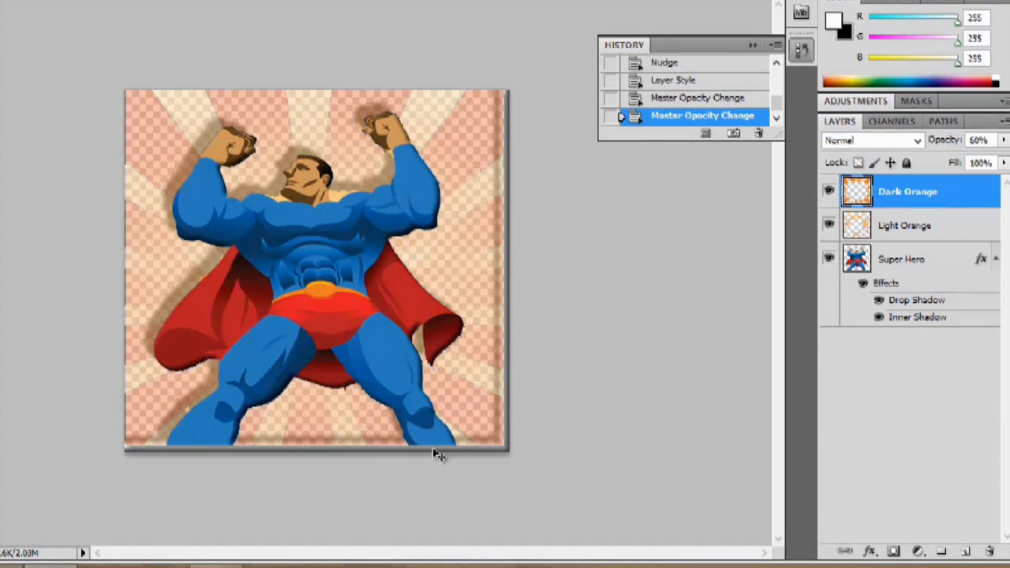